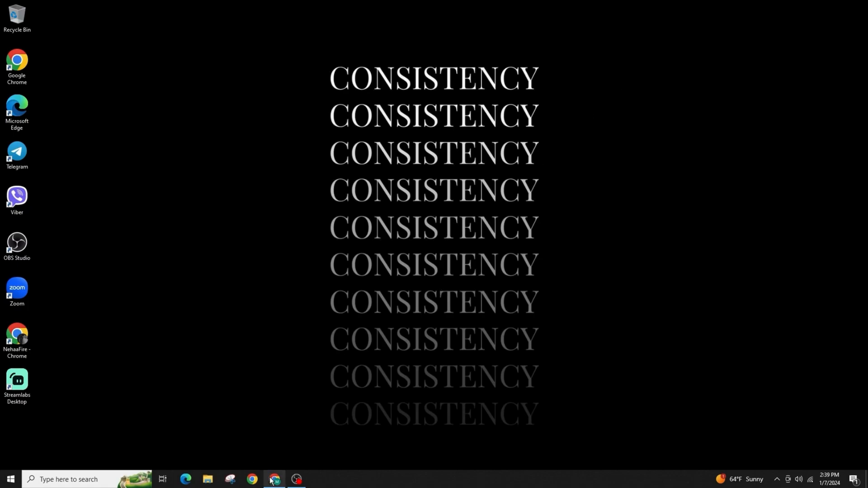
Search the installed apps for 'Google Chrome' from the Start menu
click(9, 479)
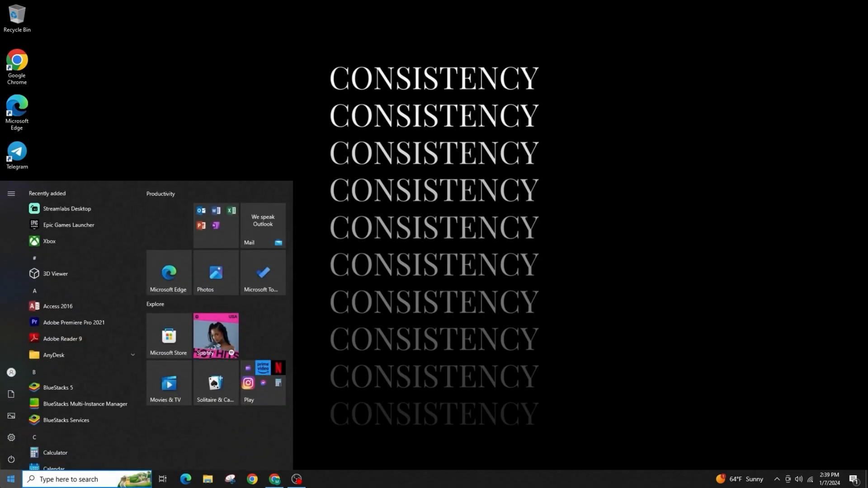
text(Google Chrome)
text(ROBLOX)
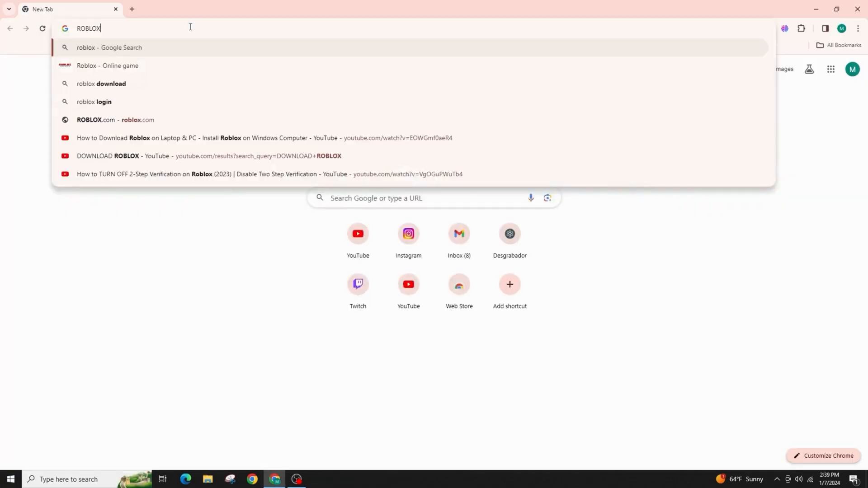
Go to the Roblox site from the 'ROBLOX' address-bar suggestion and reach the Blox Fruits page
click(115, 119)
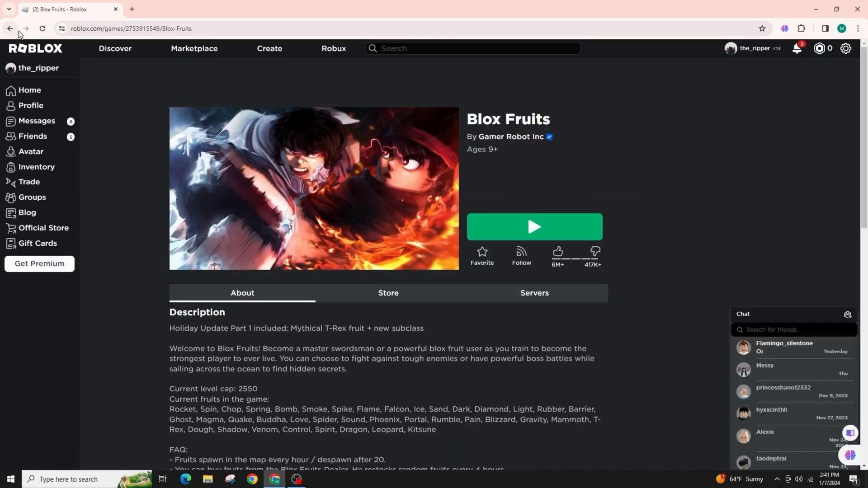
Download RobloxPlayerInstaller.exe via Blox Fruits' Play prompt and show it in Chrome's download history
click(533, 226)
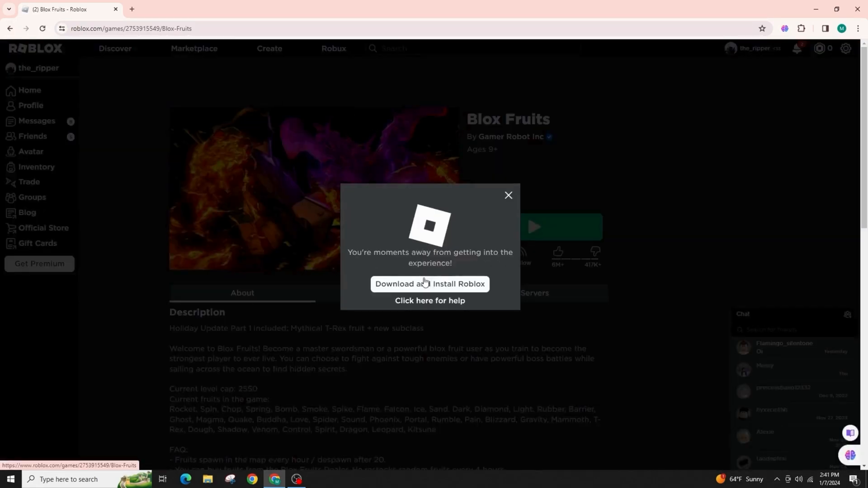
click(428, 283)
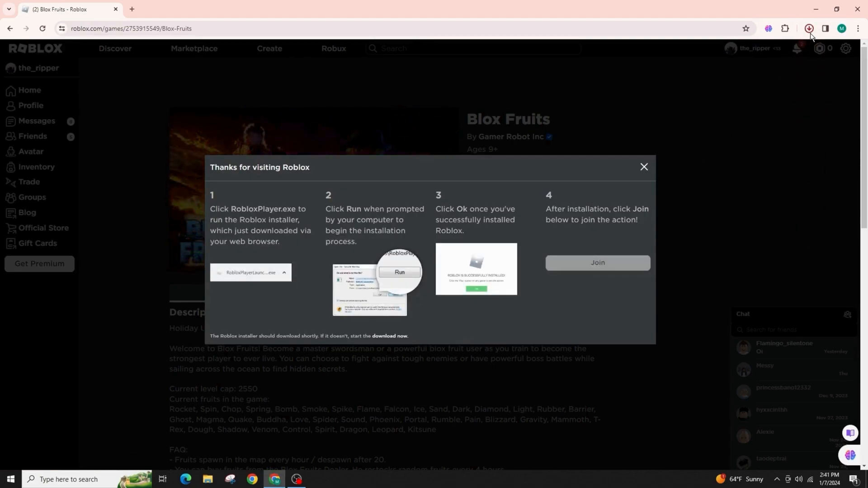
click(809, 28)
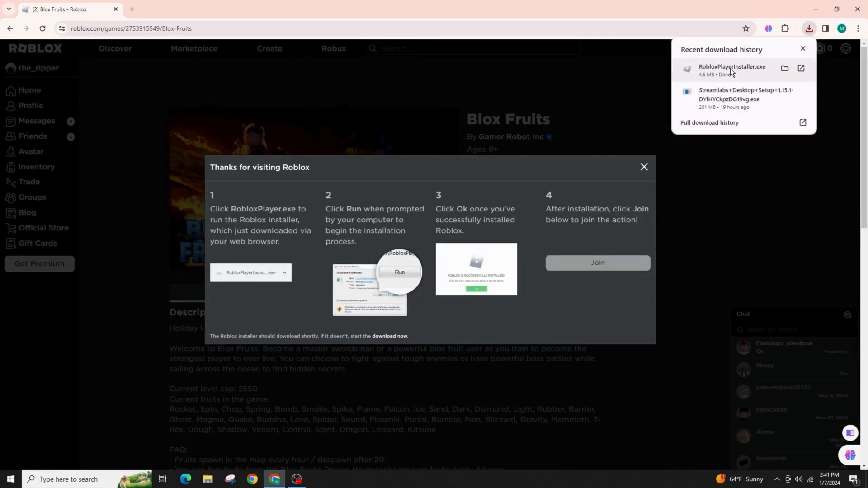